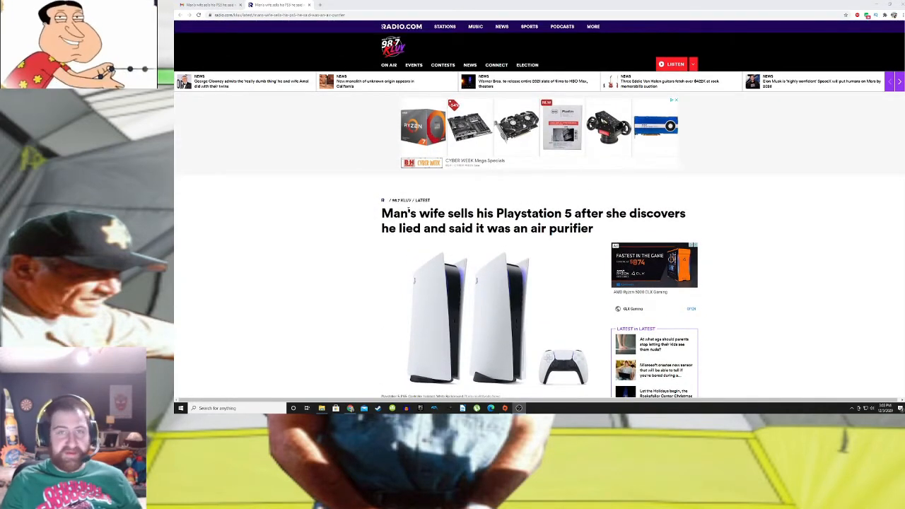
Scroll past the headline image to the opening paragraphs and the embedded PS5 tweet
scroll(down, 3)
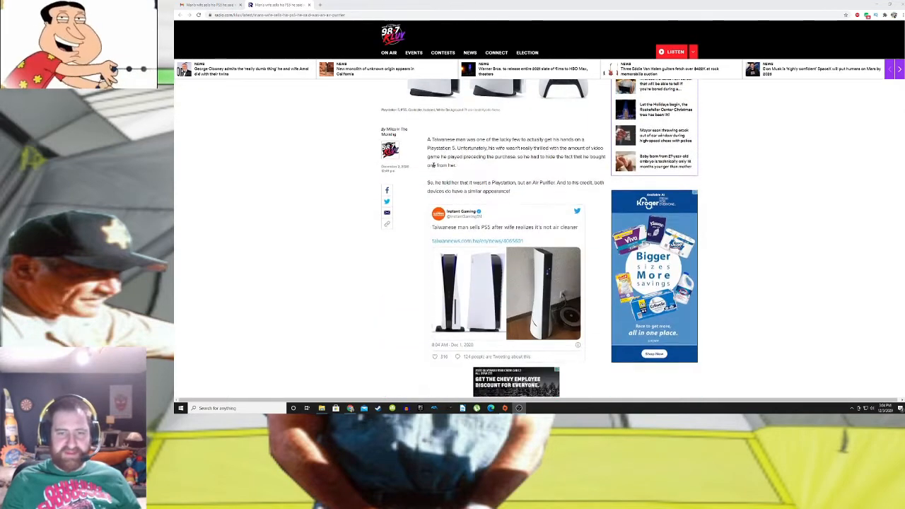
scroll(down, 3)
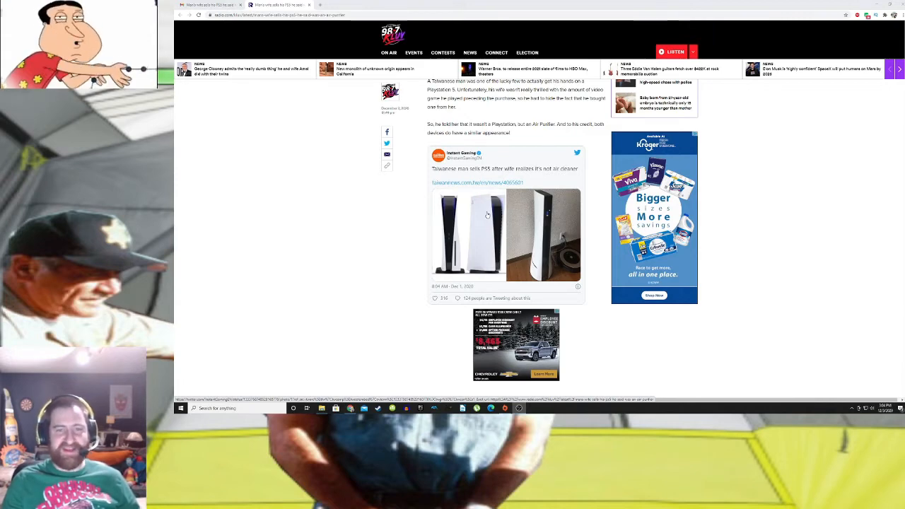
scroll(down, 3)
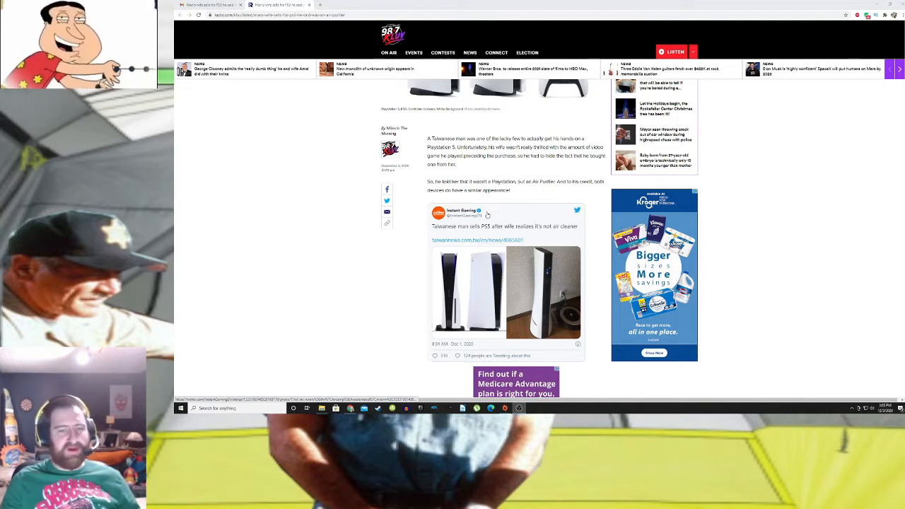
scroll(down, 3)
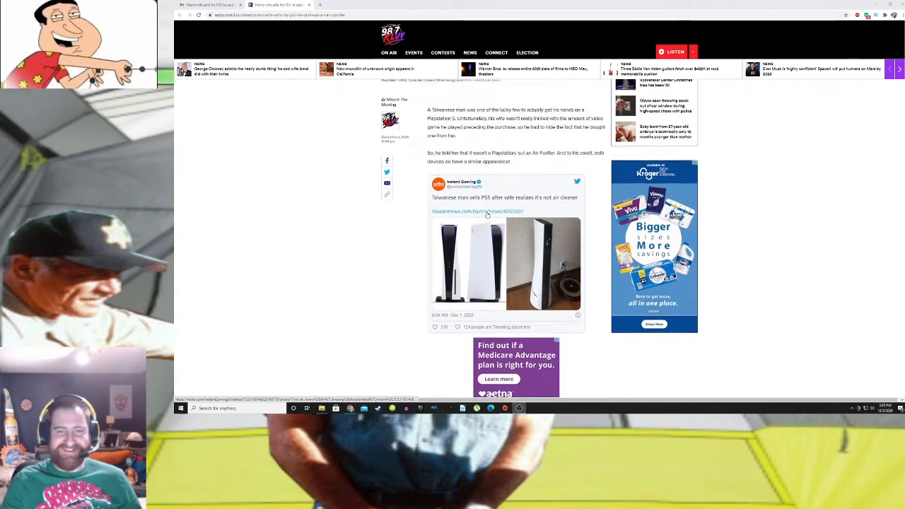
scroll(down, 3)
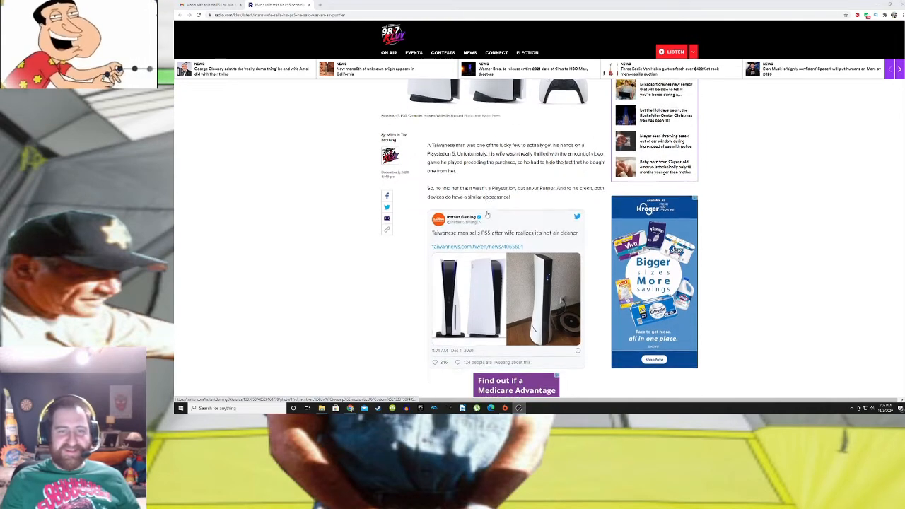
scroll(down, 3)
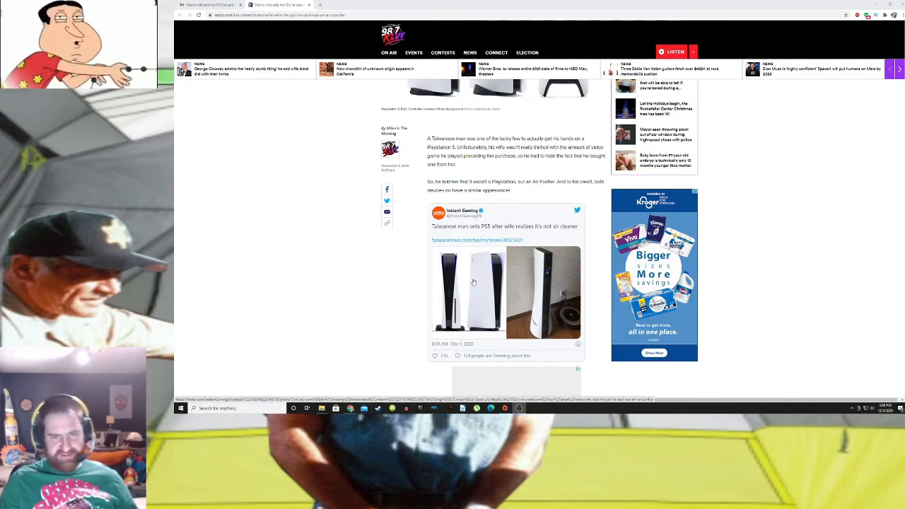
mouse_move(478, 287)
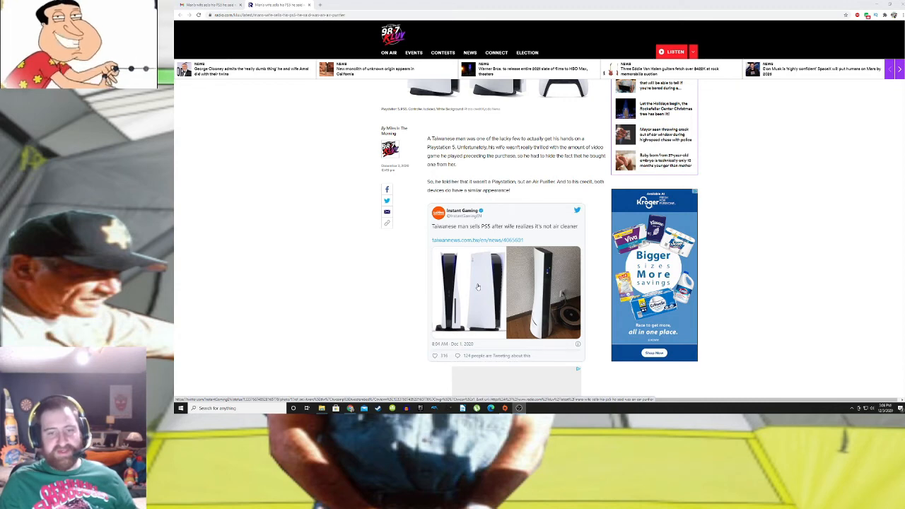
mouse_move(499, 253)
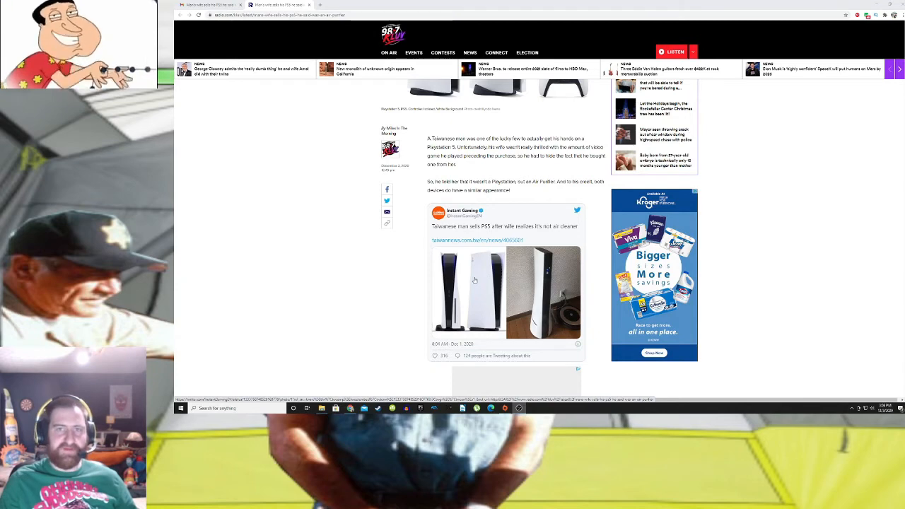
Scroll below the tweet and select 'quickly sold the gaming console from out under her husband.'
scroll(down, 3)
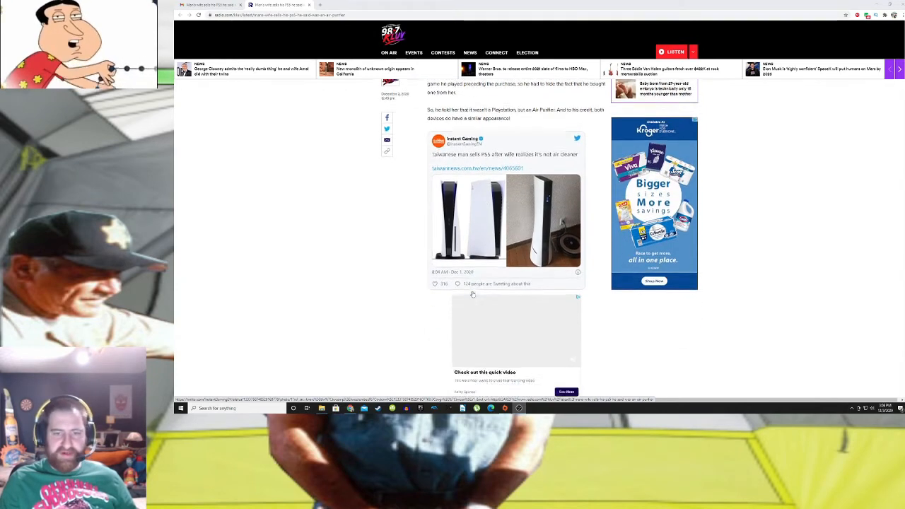
scroll(down, 3)
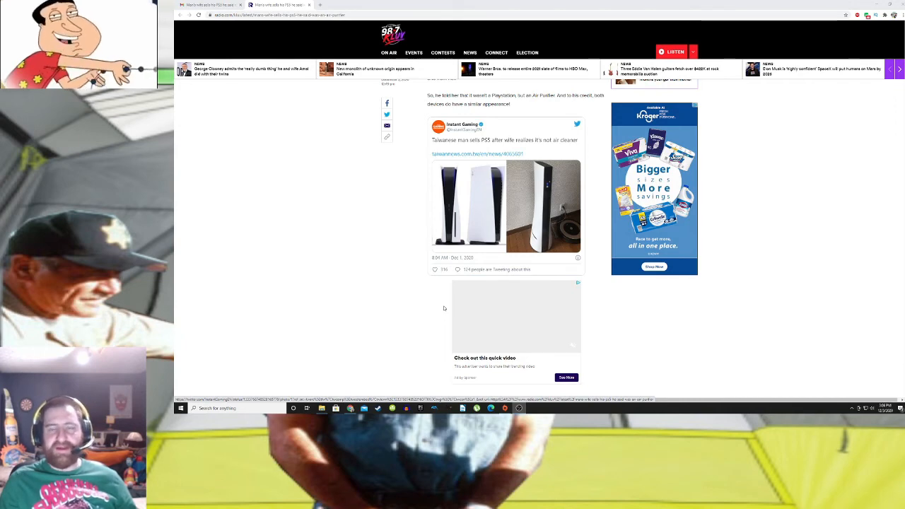
scroll(down, 3)
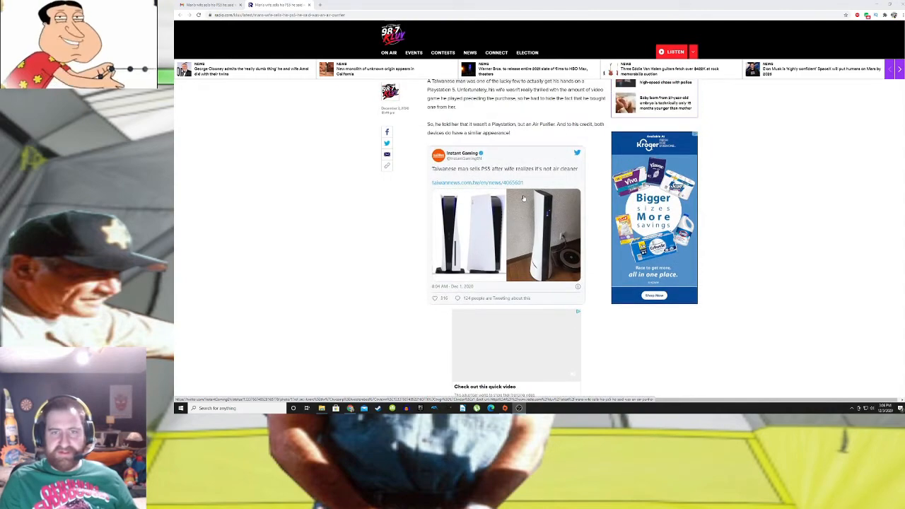
scroll(down, 3)
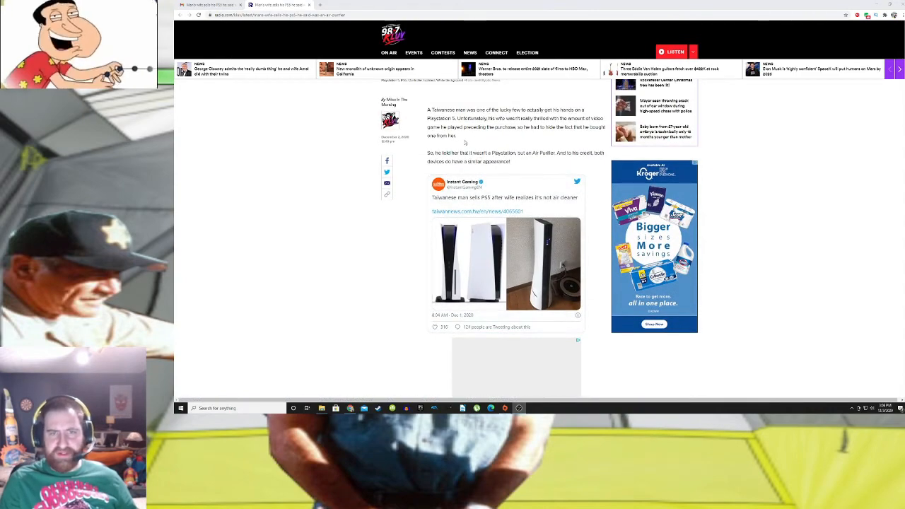
scroll(down, 3)
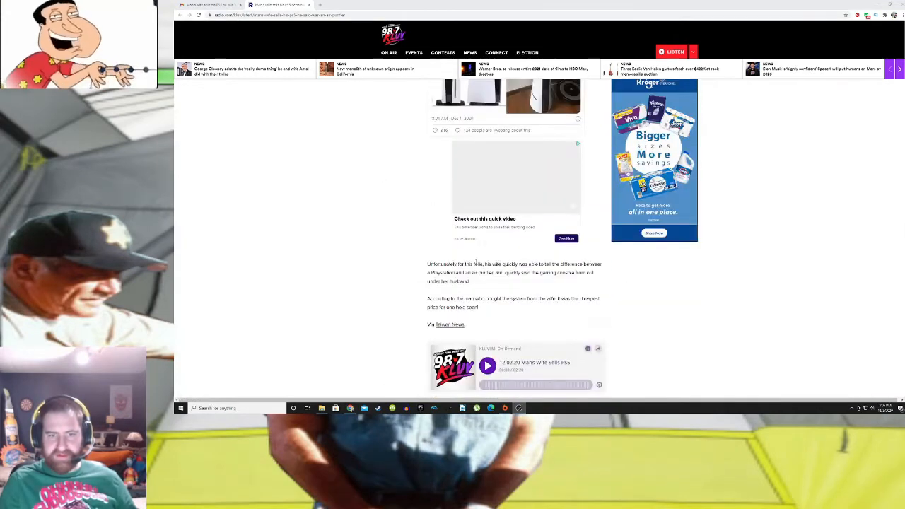
drag(505, 273, 469, 281)
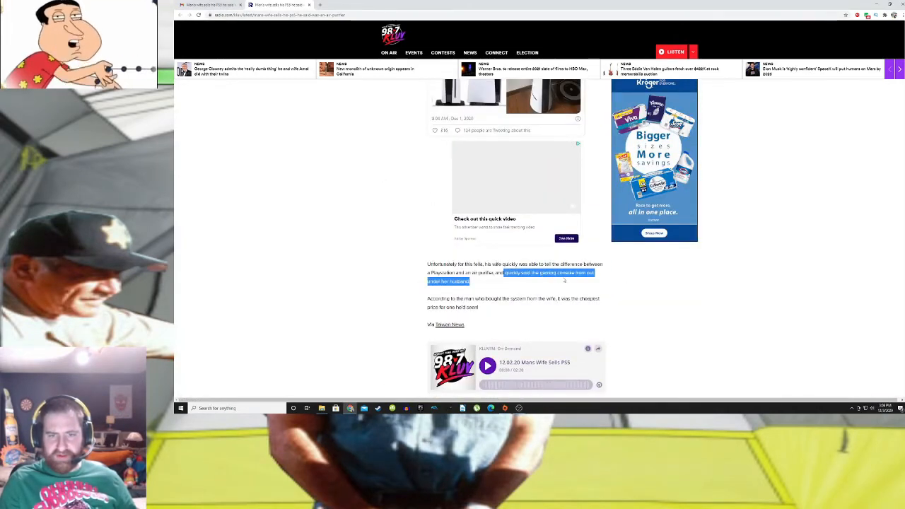